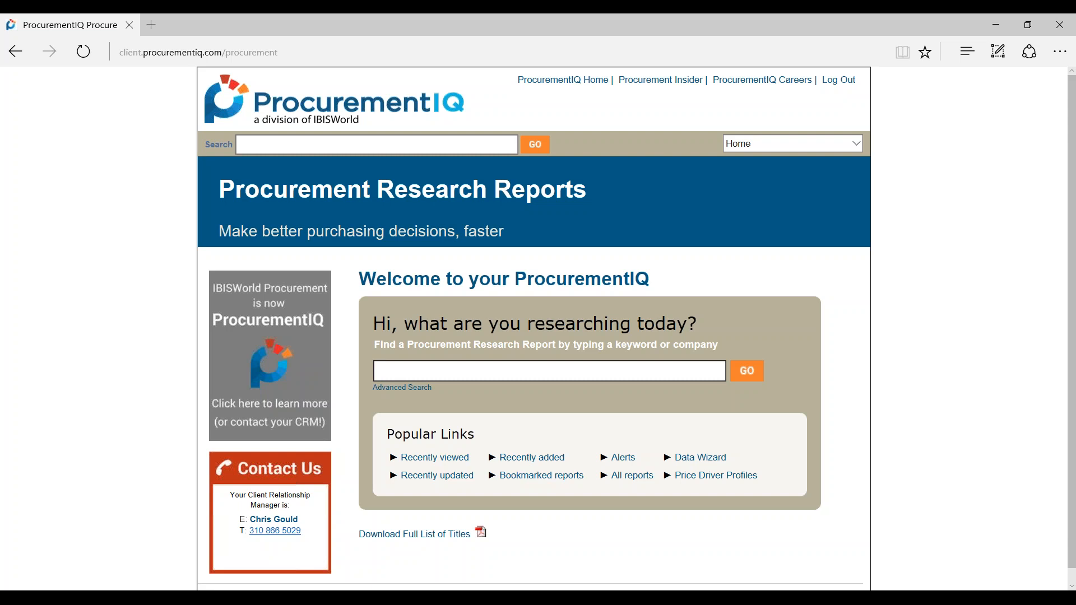
Step: Search the home page for 'facilities' and pick the Facilities Management Services suggestion
left_click(549, 371)
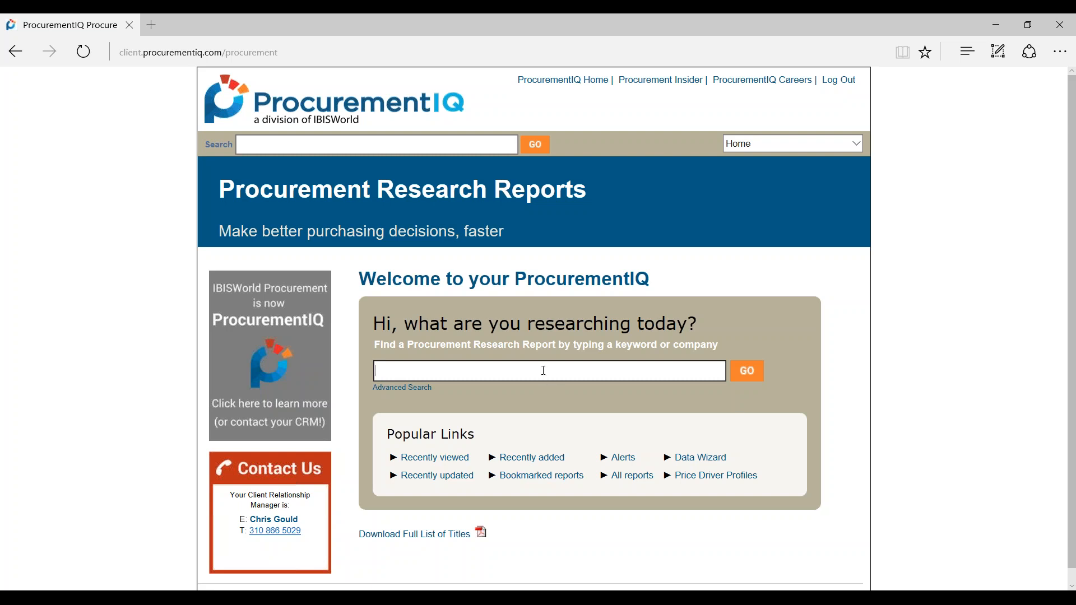
type("facilities")
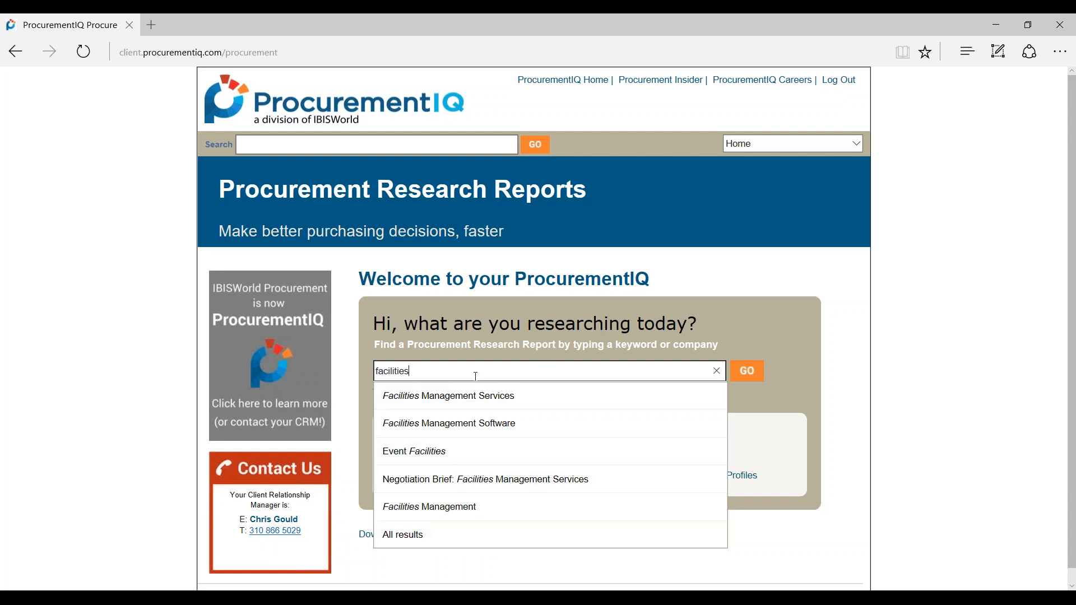
left_click(447, 396)
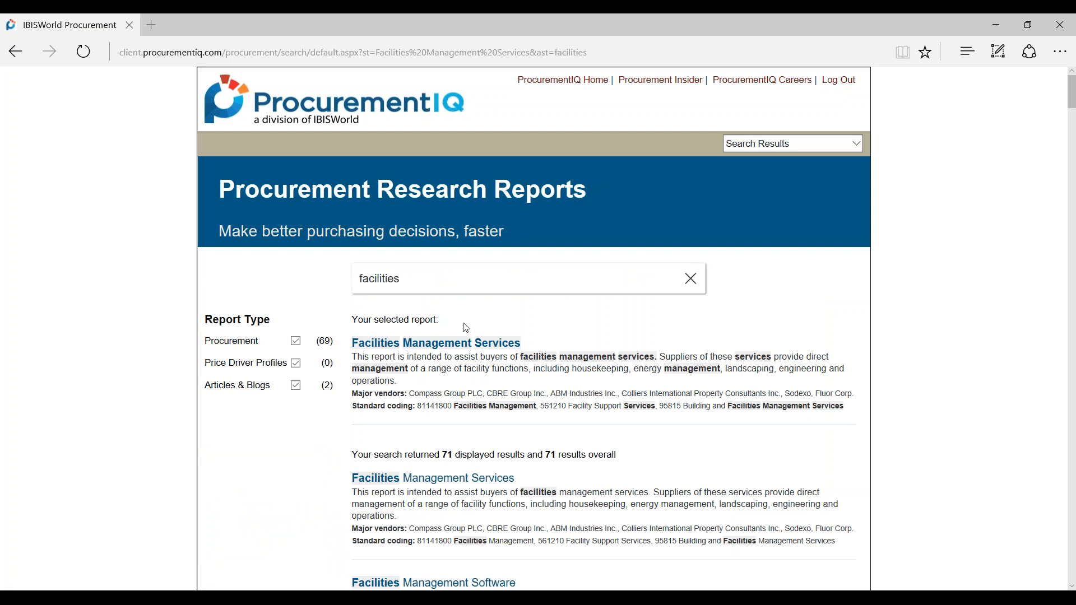
mouse_move(435, 342)
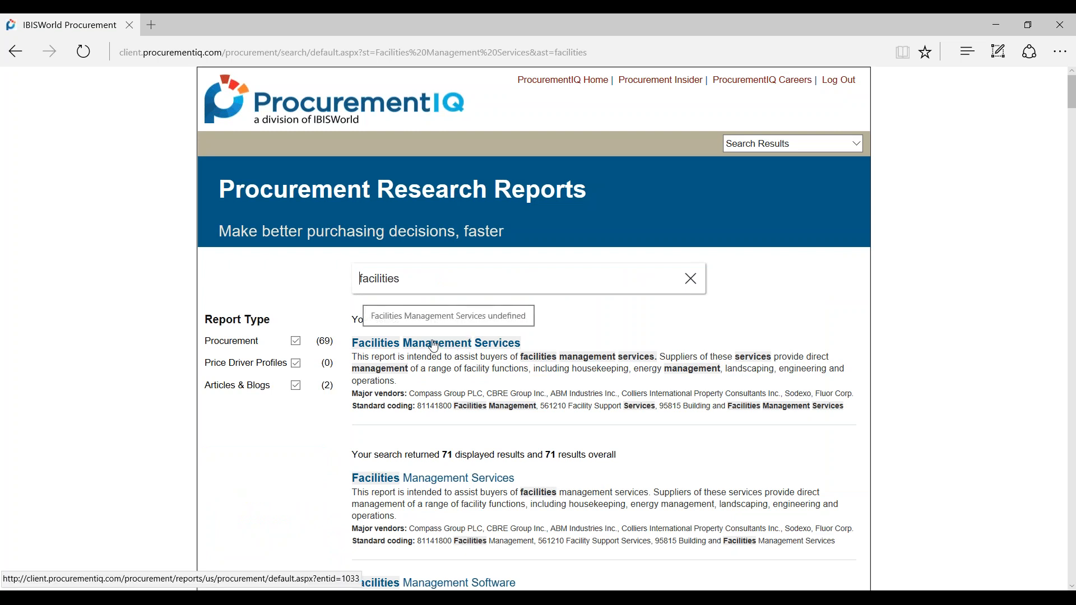
mouse_move(440, 349)
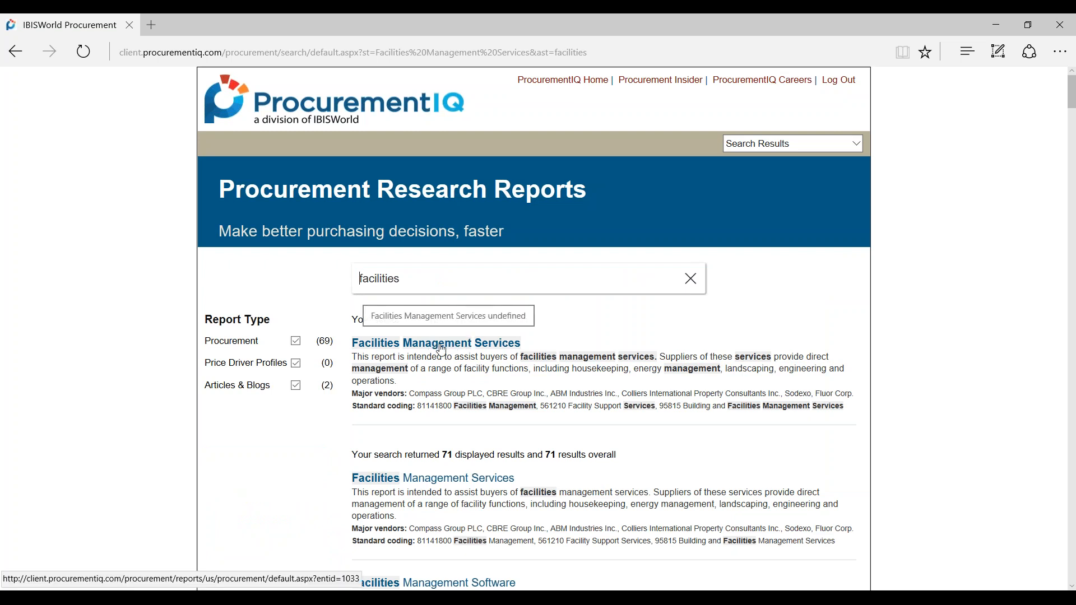
Step: Open the Facilities Management Services report and read its About this Report description
left_click(435, 343)
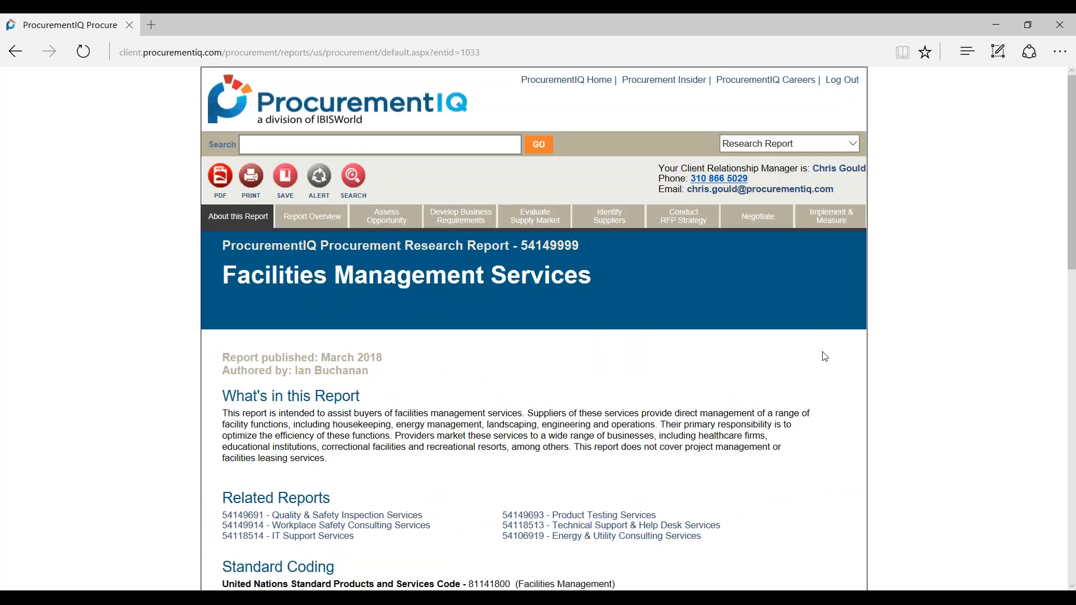
scroll("down", 3)
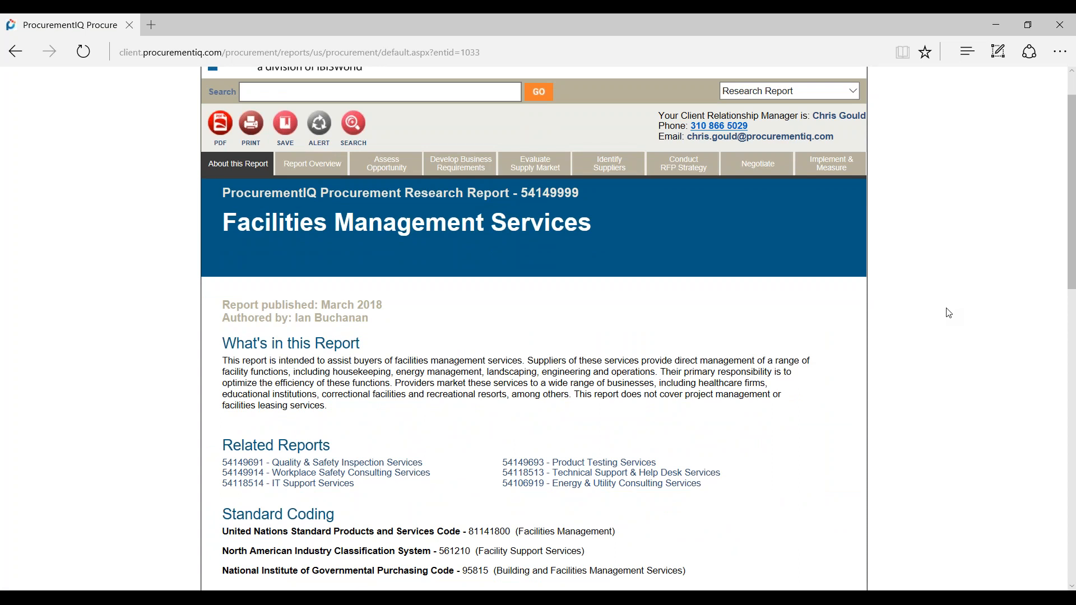
left_click(238, 163)
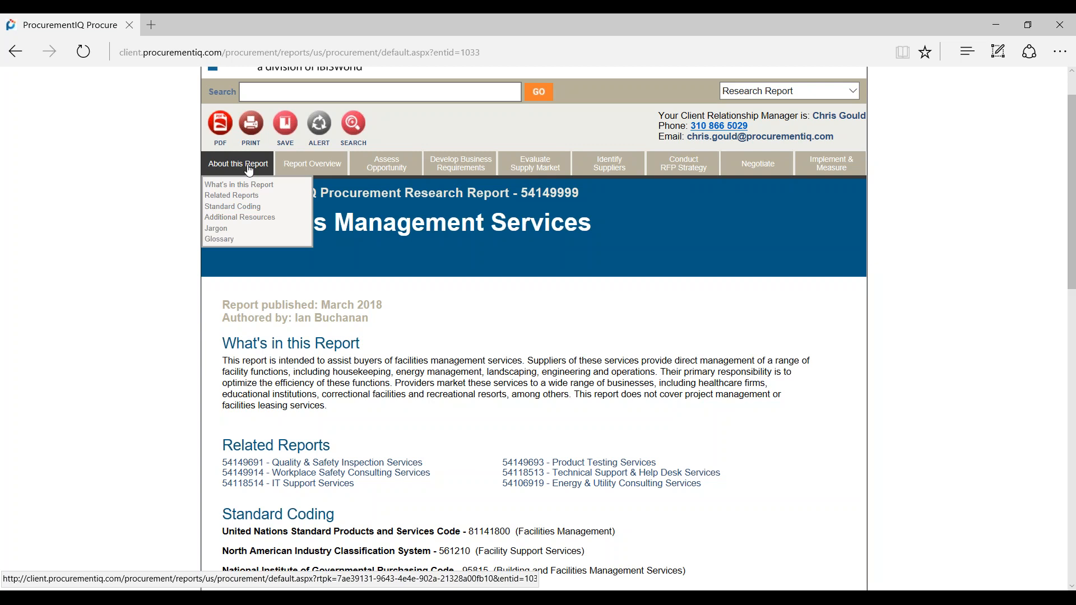
mouse_move(236, 362)
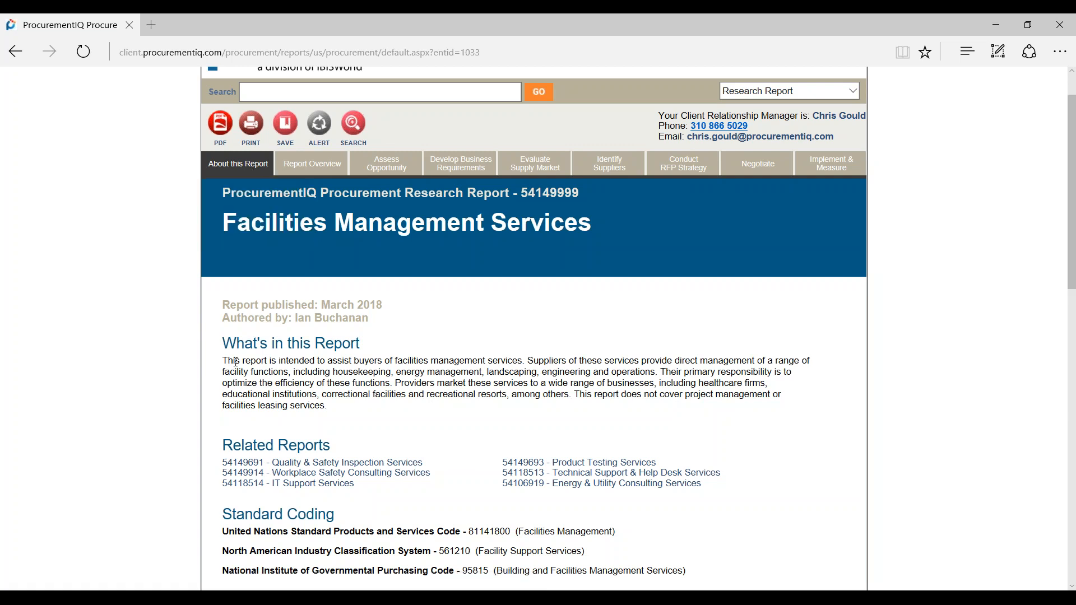
left_click_drag(222, 361, 327, 406)
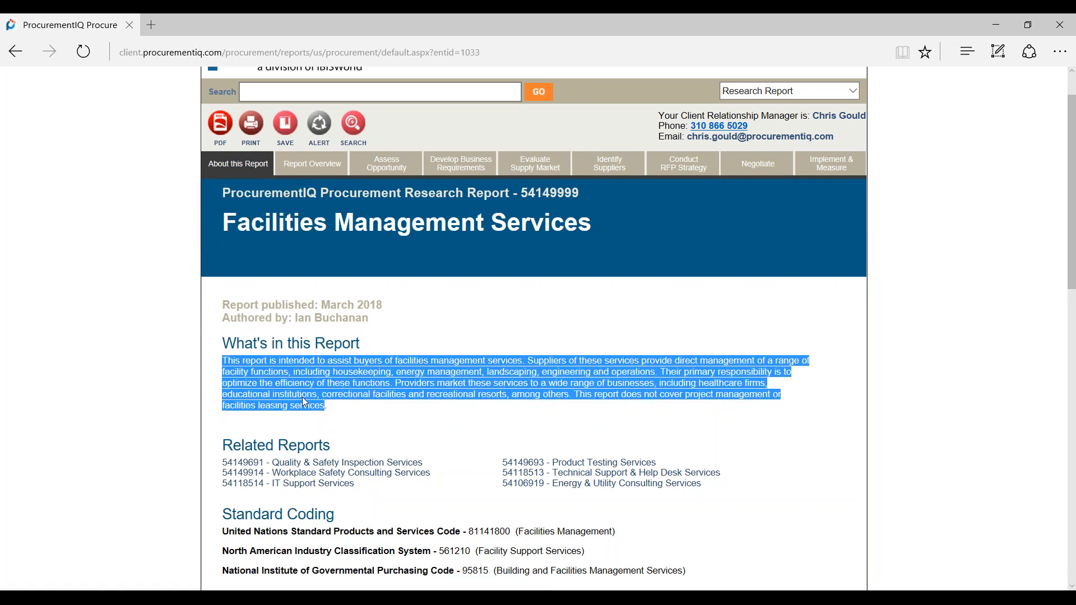
left_click(311, 163)
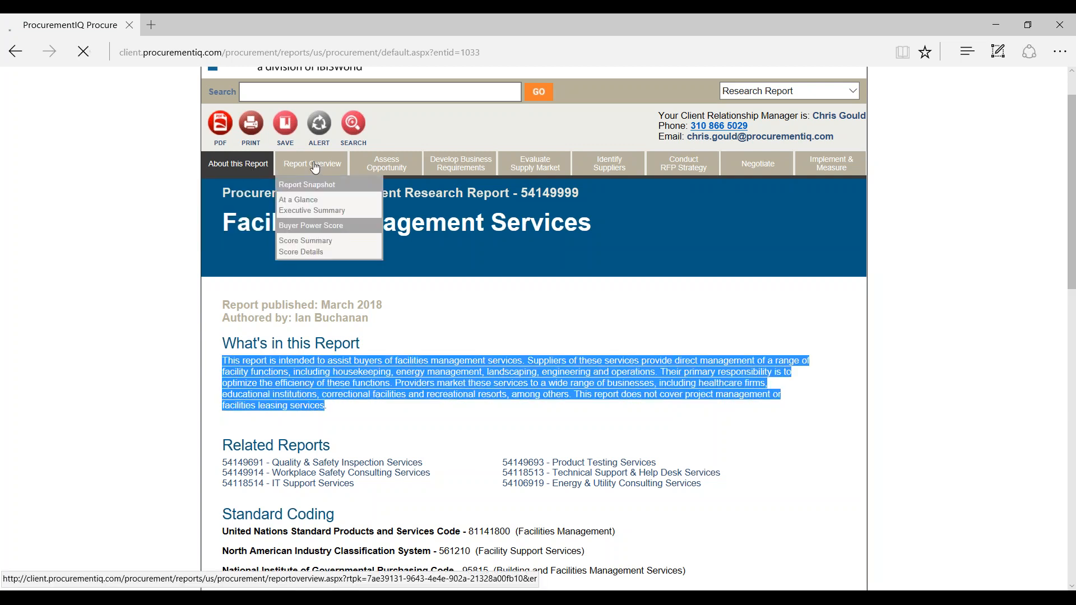
Step: Scroll the overview to the Report Snapshot: 2.1% recent price, 2.5% forecast, 3.3 buyer power
left_click(306, 184)
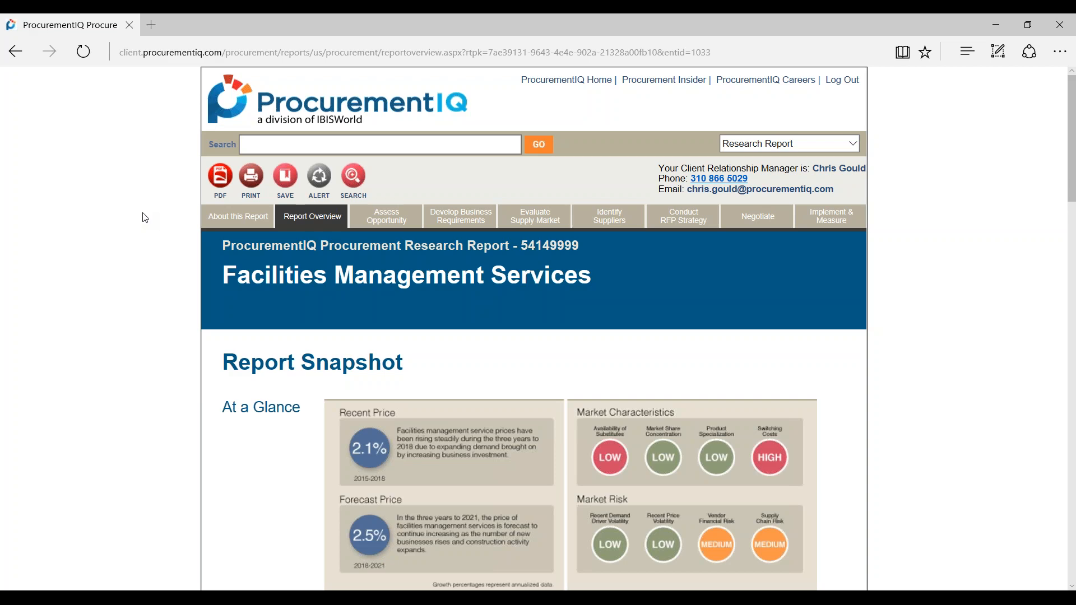
scroll("down", 3)
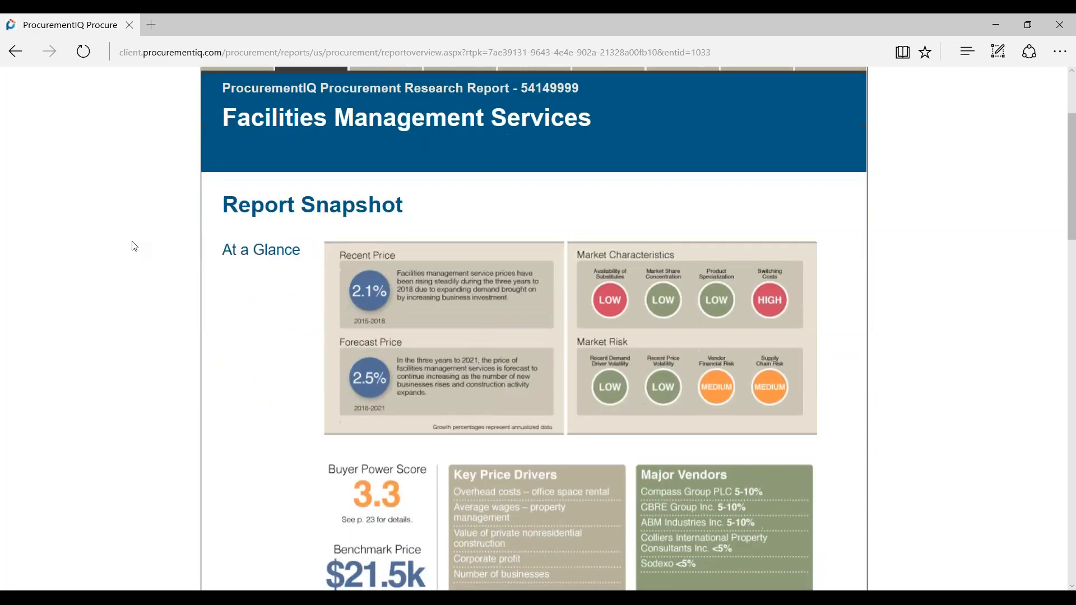
scroll("down", 3)
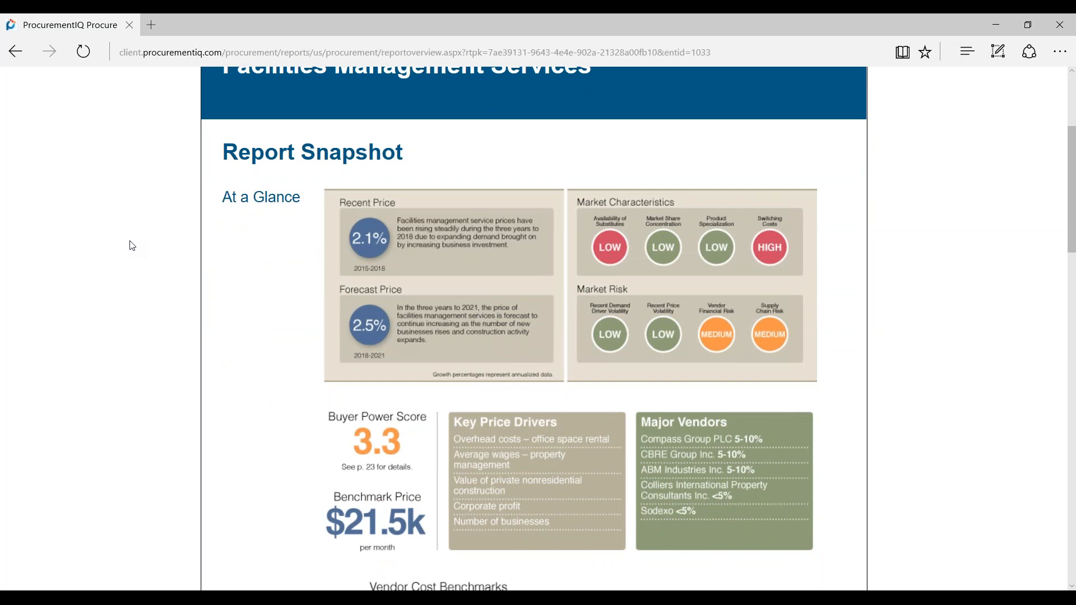
mouse_move(356, 357)
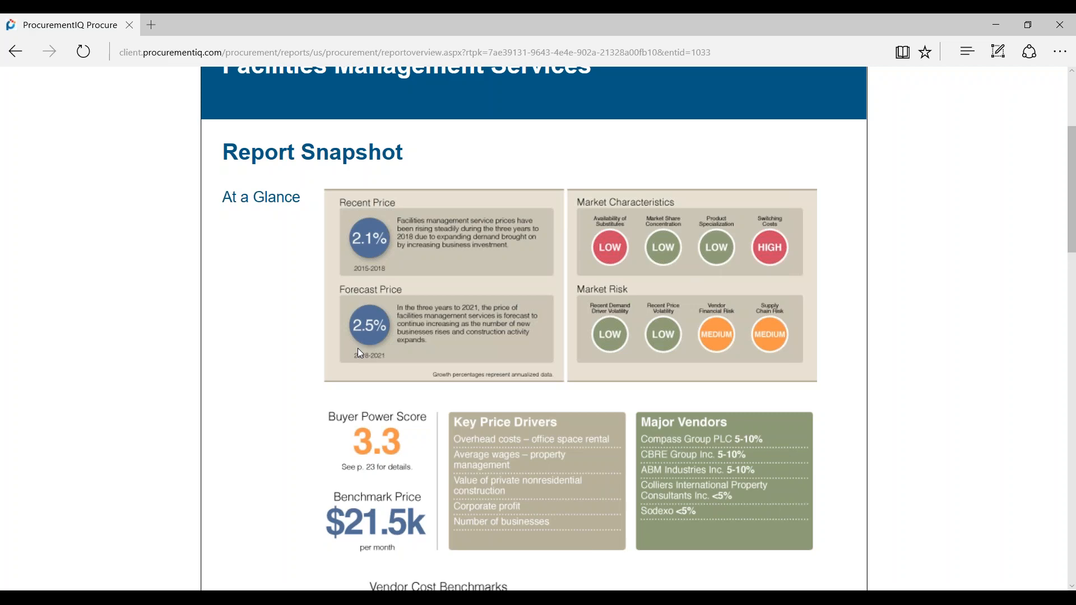
mouse_move(341, 347)
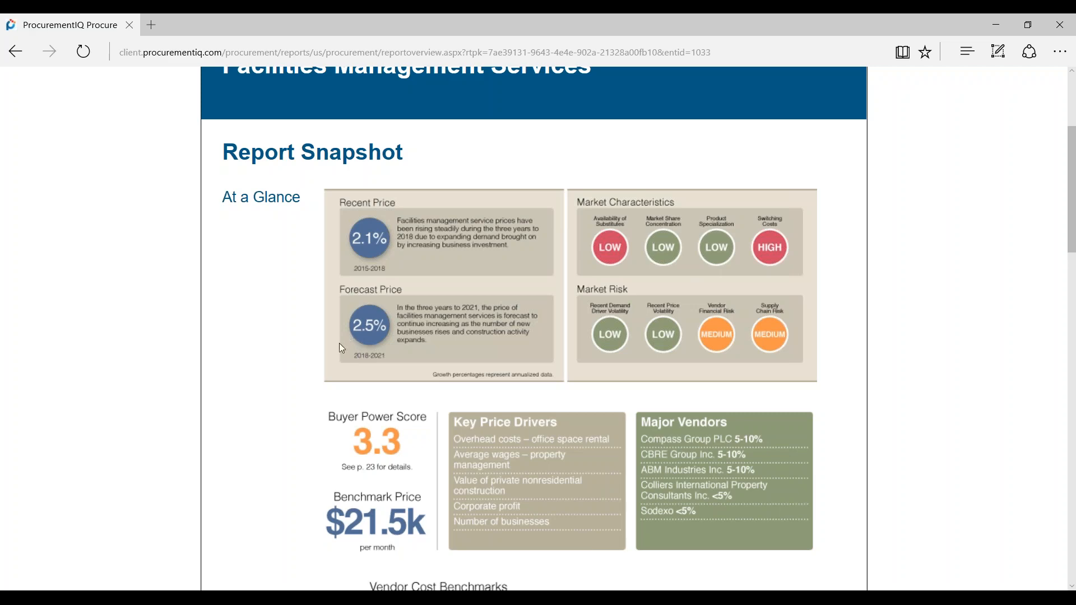
scroll("down", 3)
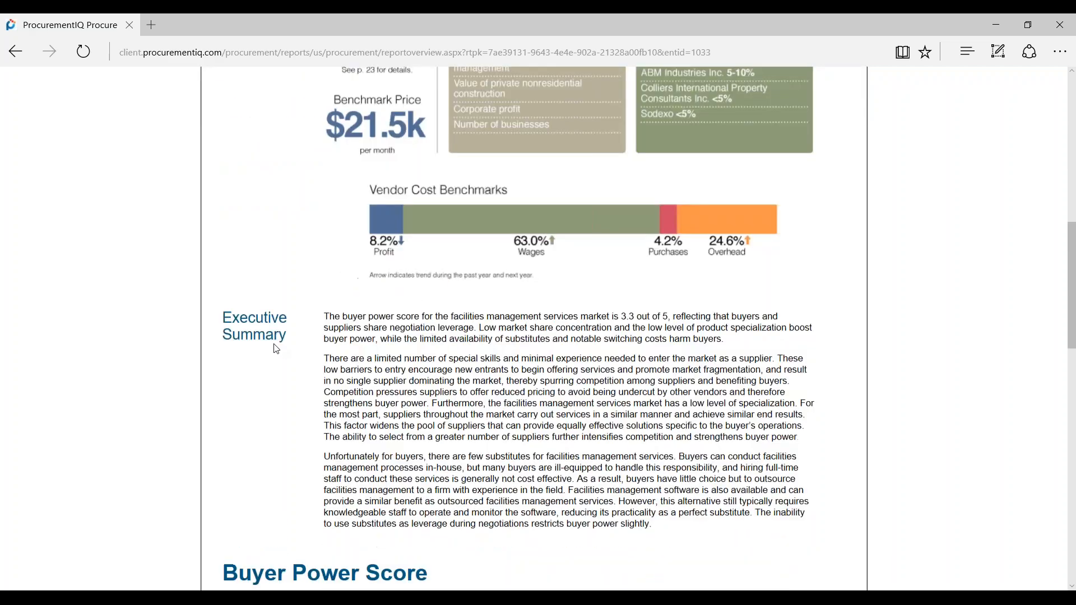
scroll("down", 3)
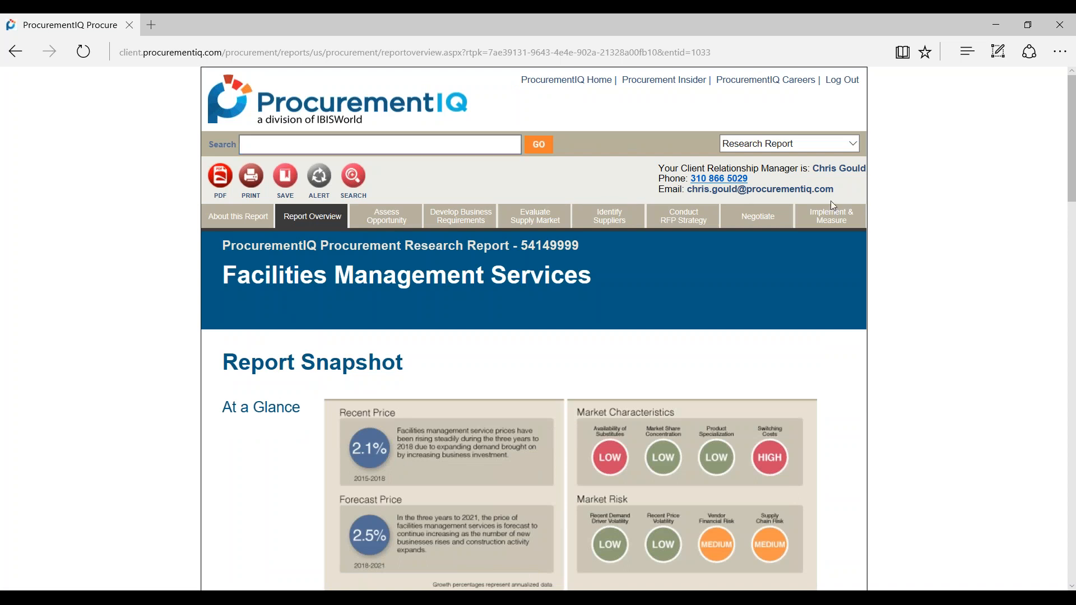
mouse_move(478, 199)
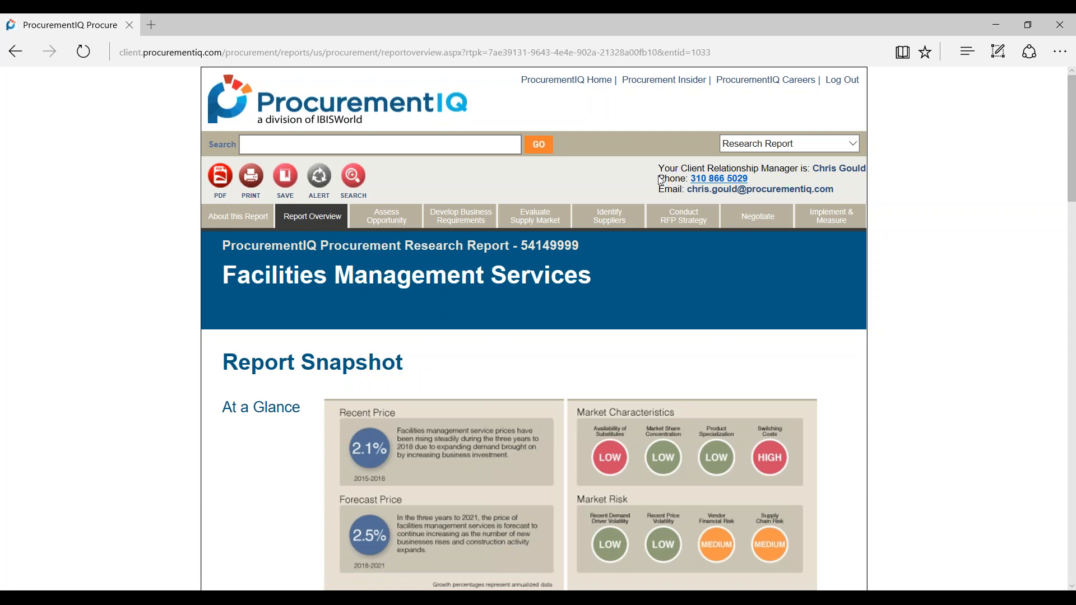
mouse_move(661, 181)
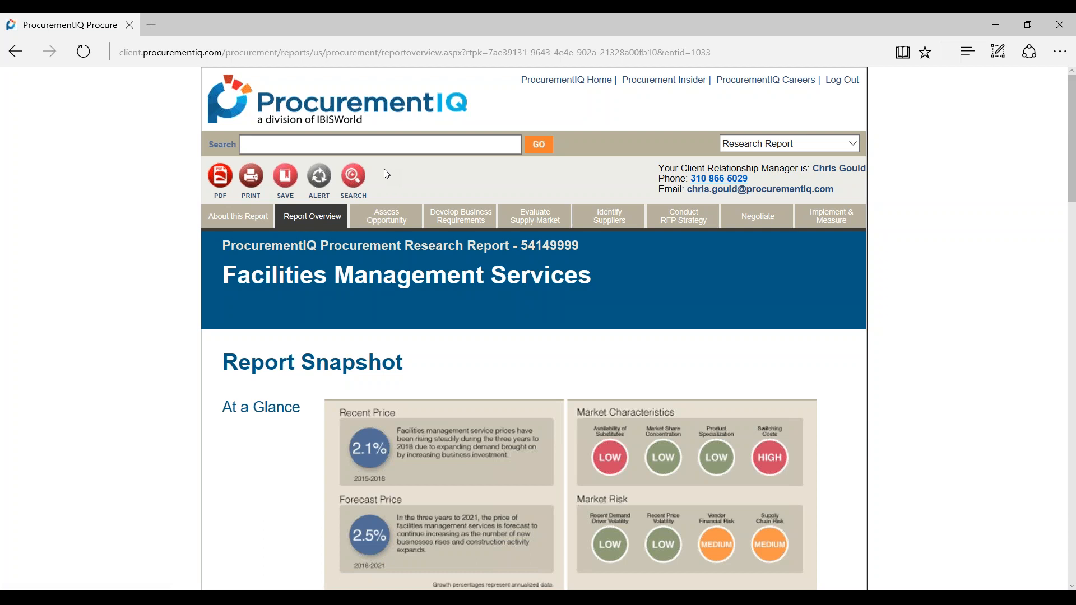
mouse_move(387, 178)
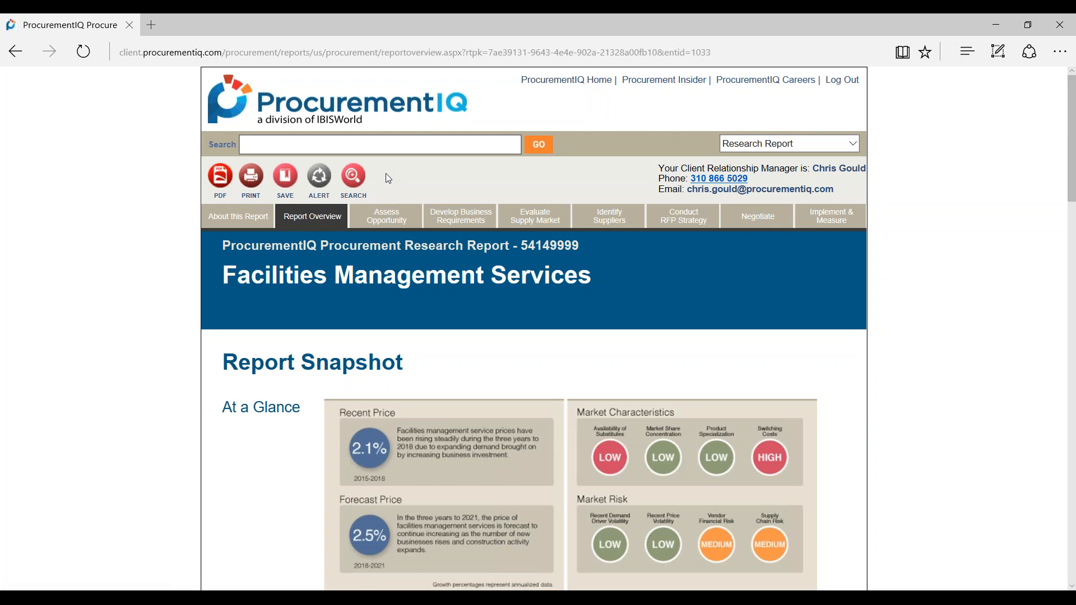
mouse_move(388, 176)
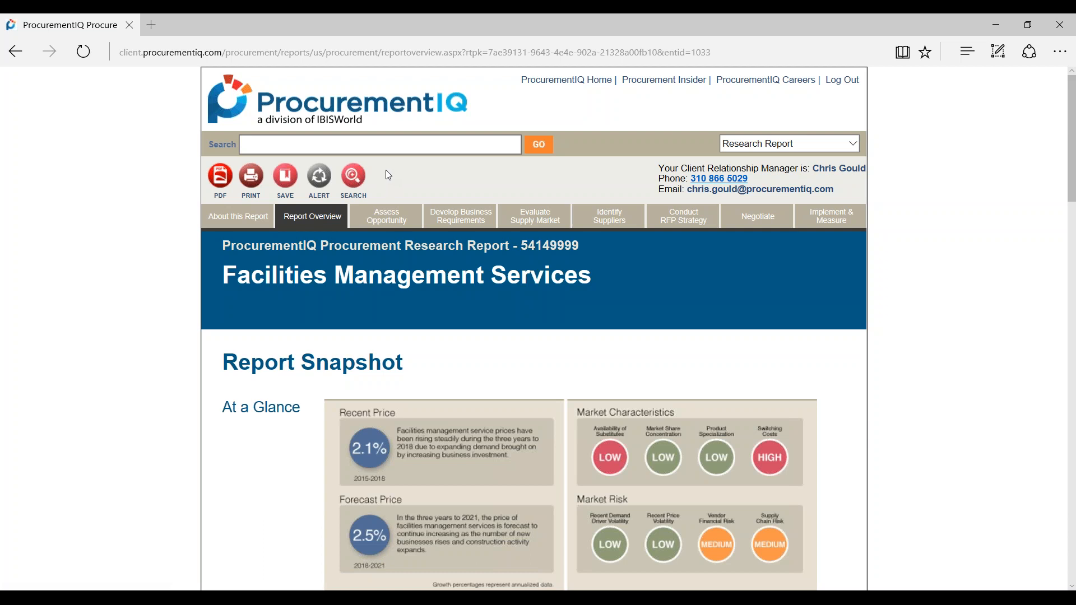
mouse_move(386, 174)
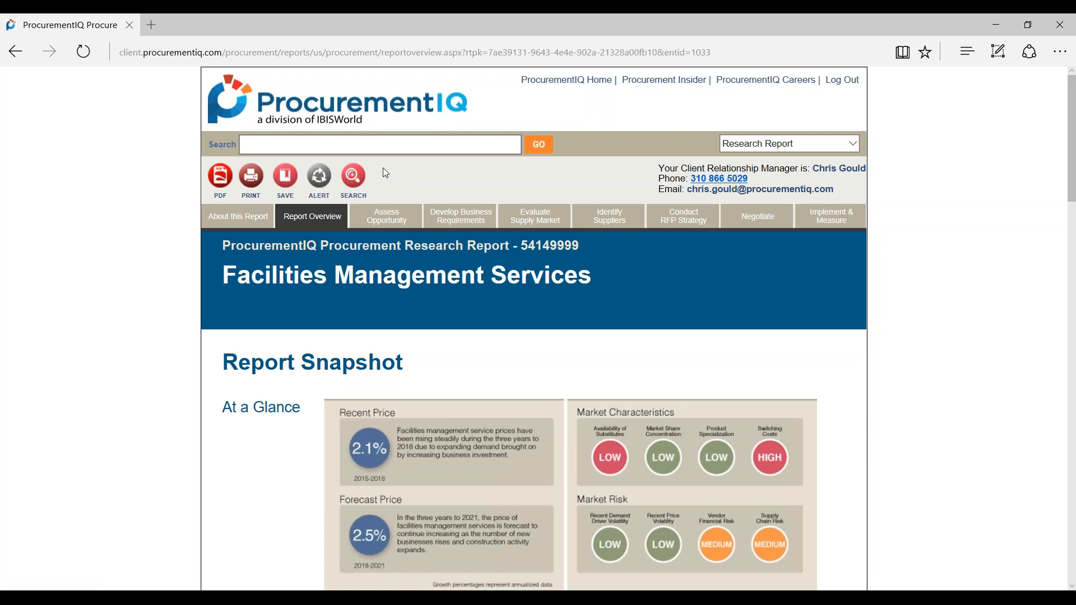
mouse_move(384, 209)
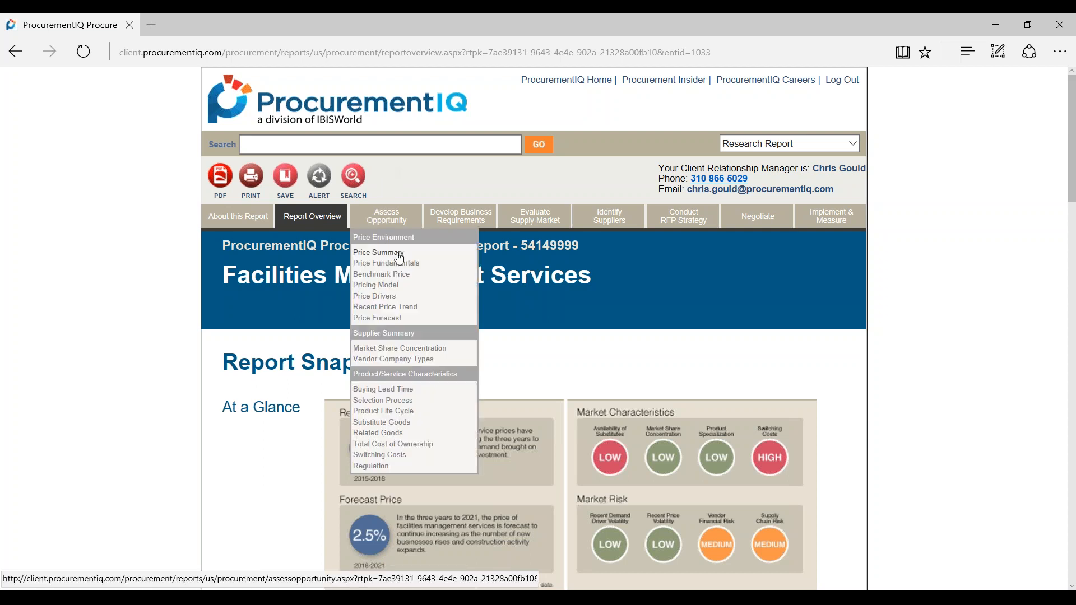
Step: Read Price Summary through Benchmark Price and the Geographic Pricing table of city averages
left_click(378, 253)
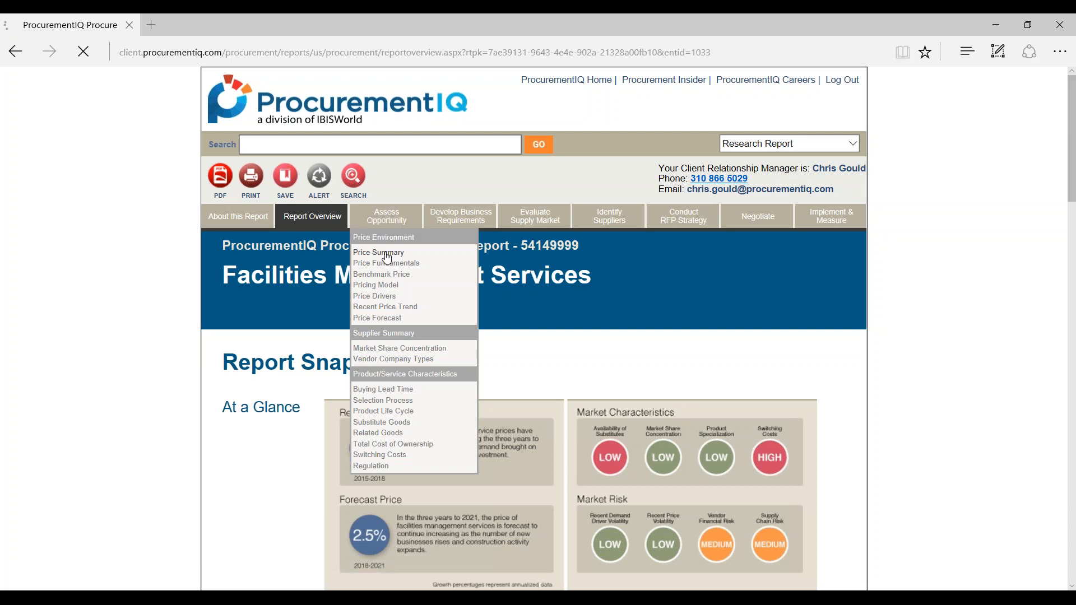
left_click(379, 253)
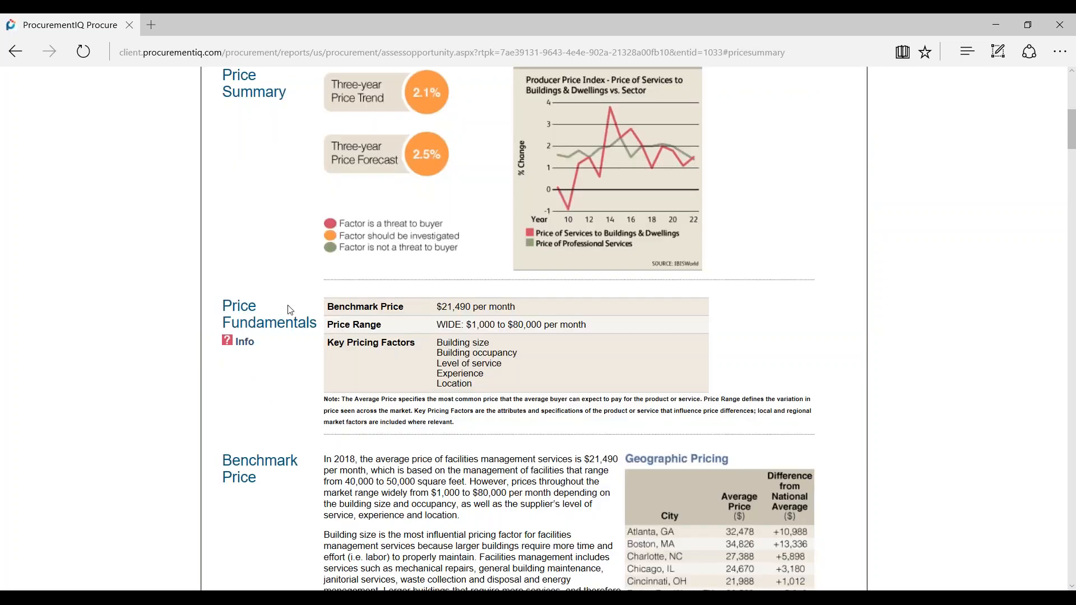
mouse_move(437, 318)
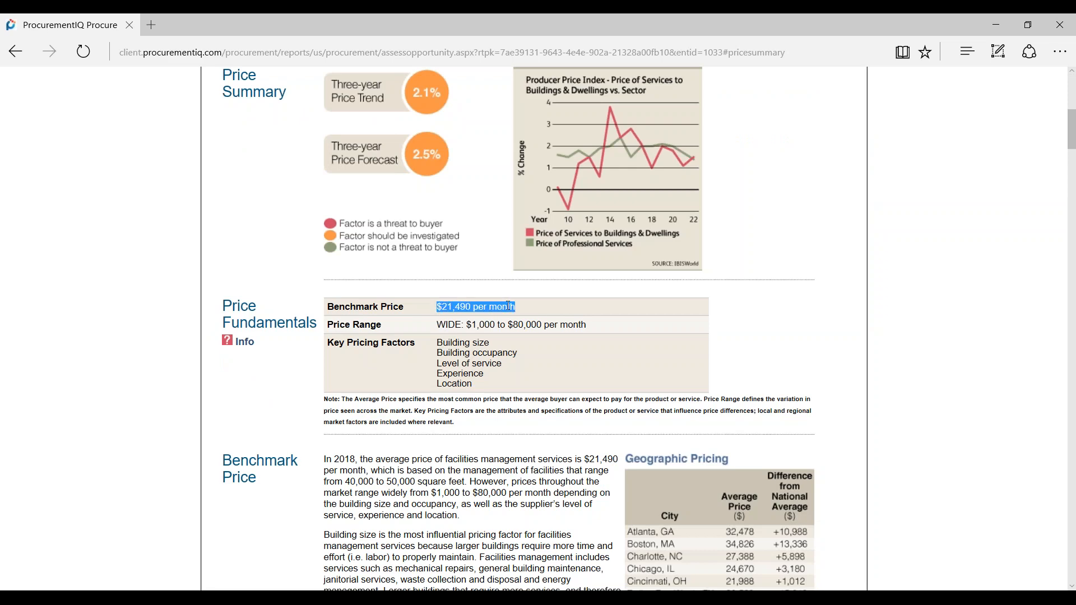
scroll("down", 3)
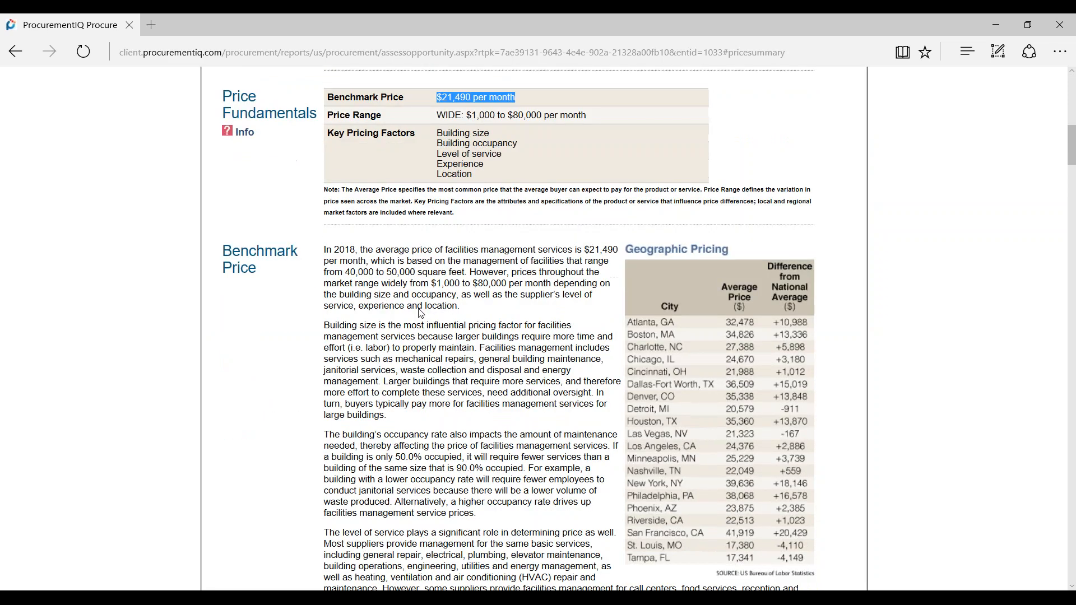
left_click_drag(327, 249, 386, 415)
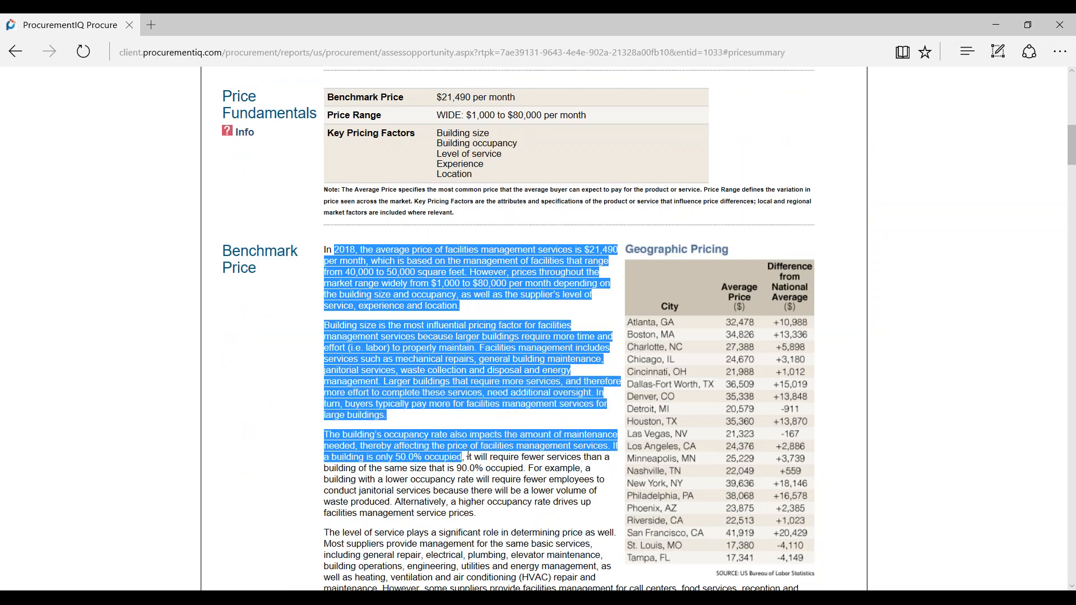
scroll("down", 3)
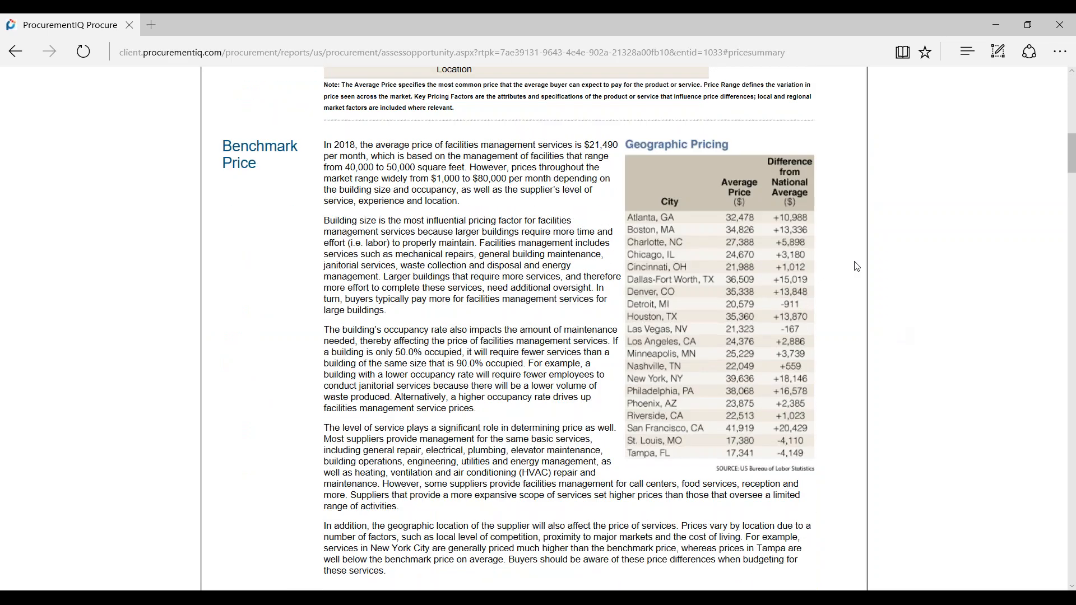
mouse_move(899, 349)
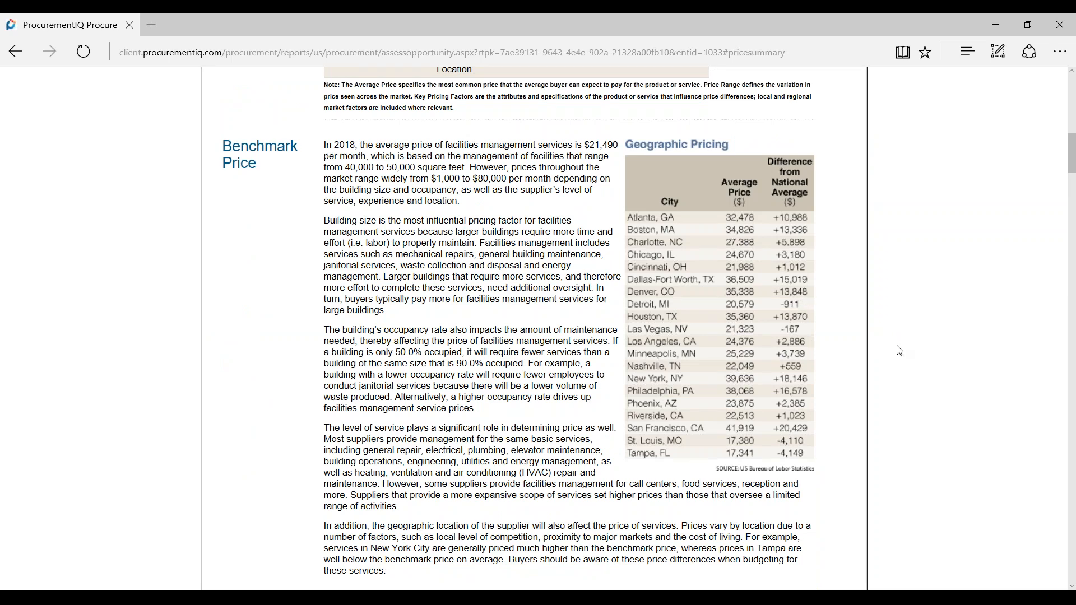
mouse_move(763, 382)
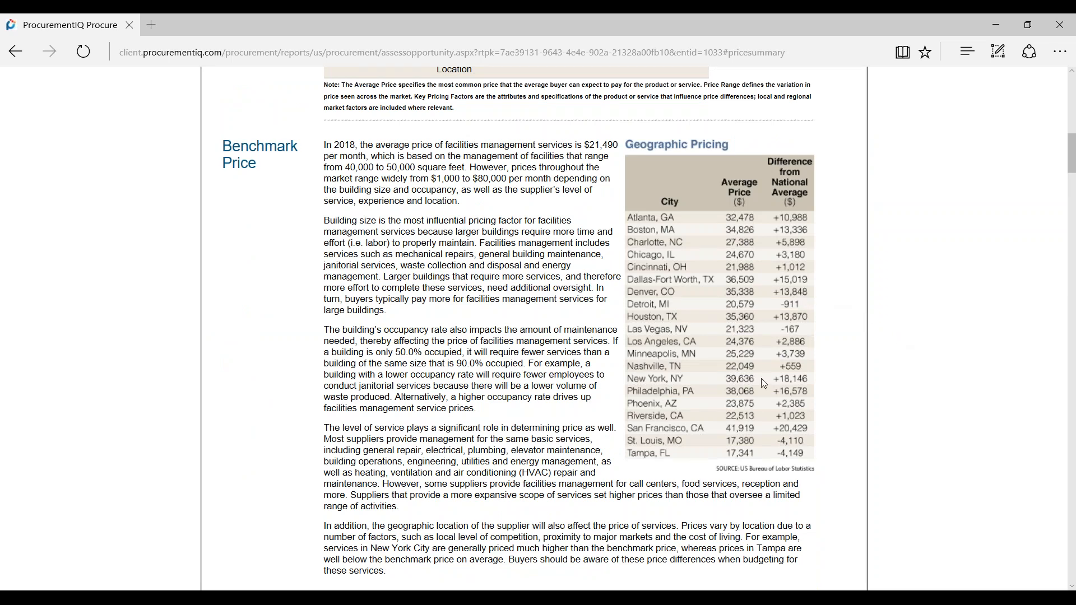
scroll("down", 3)
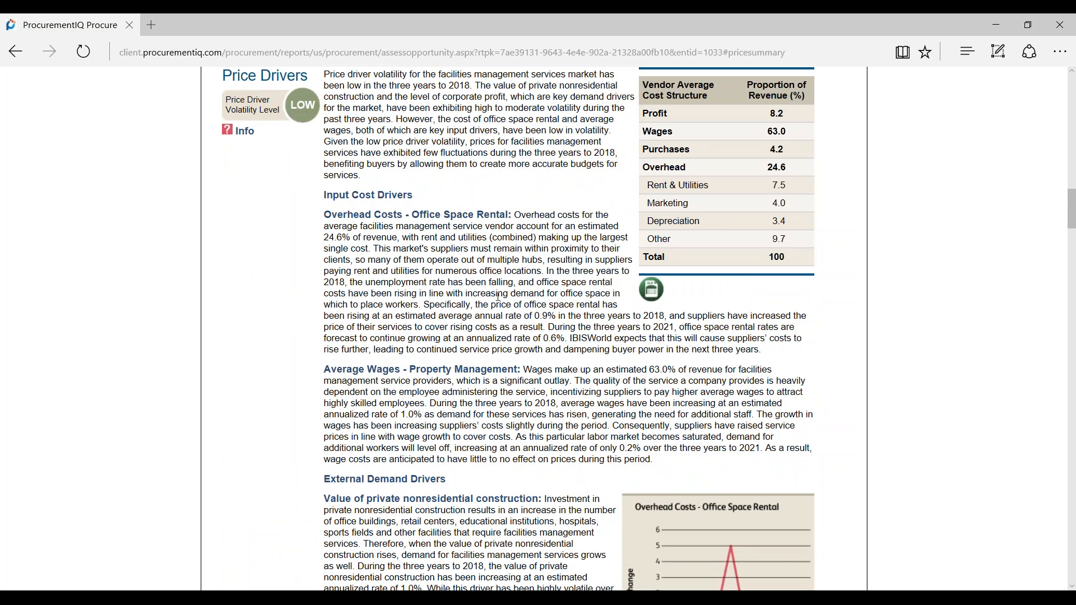
mouse_move(932, 331)
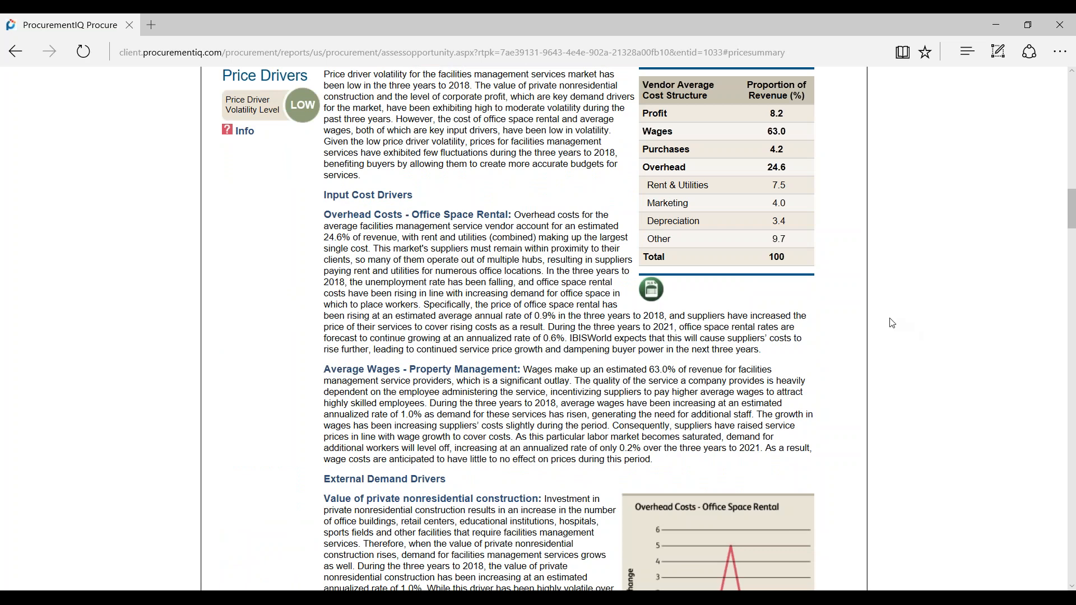
Step: Scroll past Price Drivers to the 2008–2022 Price Driver Statistics table
scroll("down", 3)
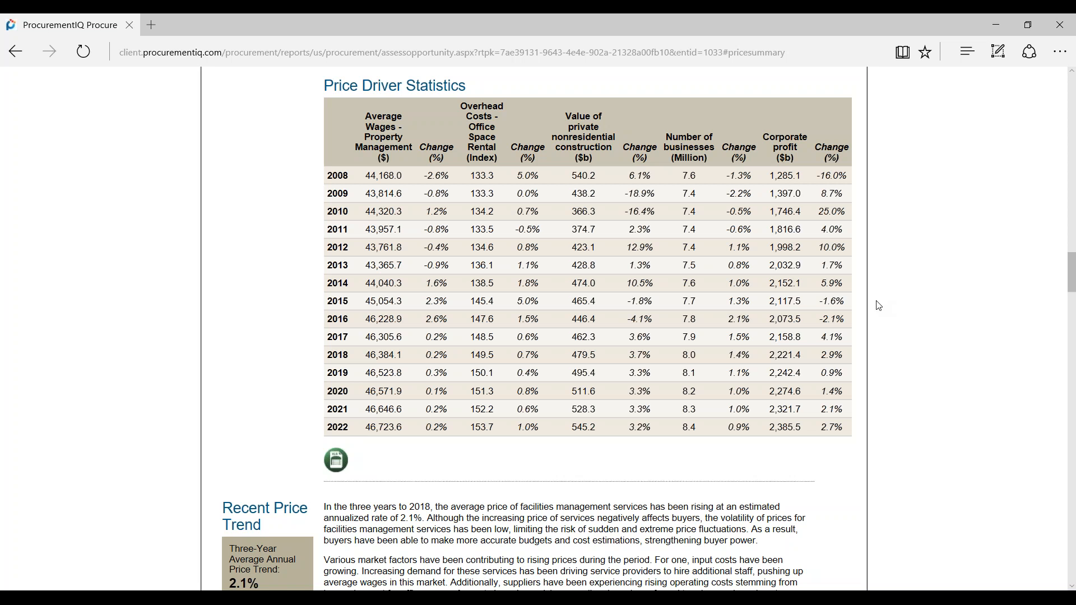
mouse_move(697, 261)
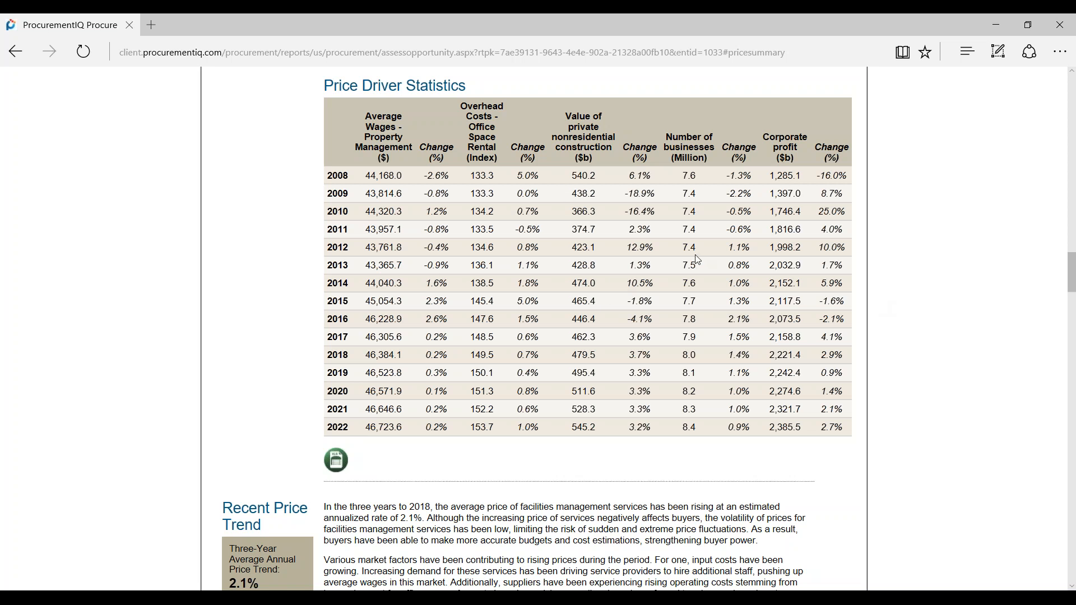
mouse_move(671, 236)
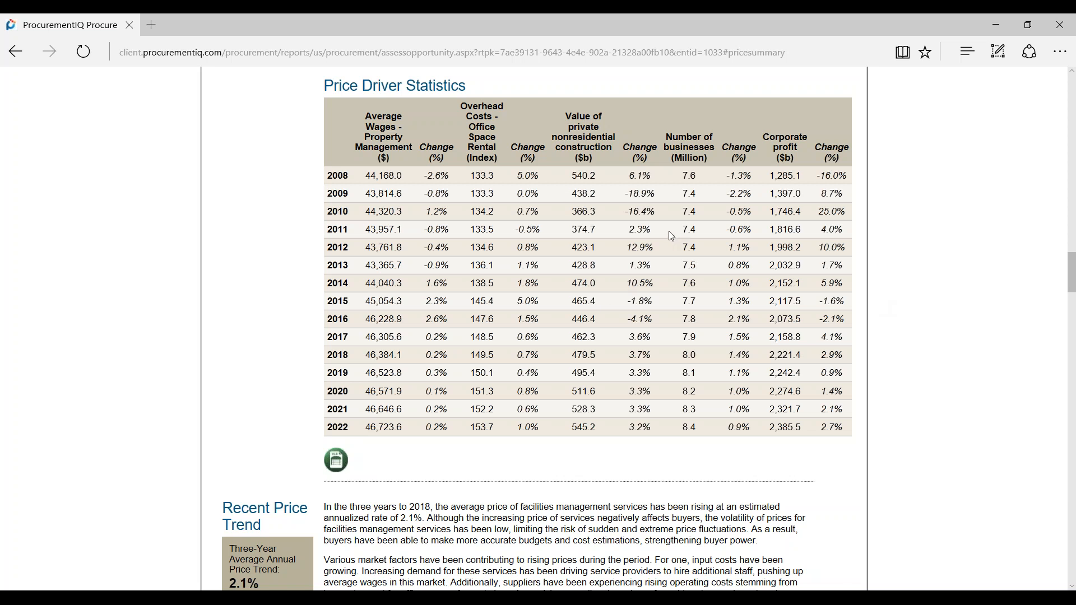
mouse_move(981, 326)
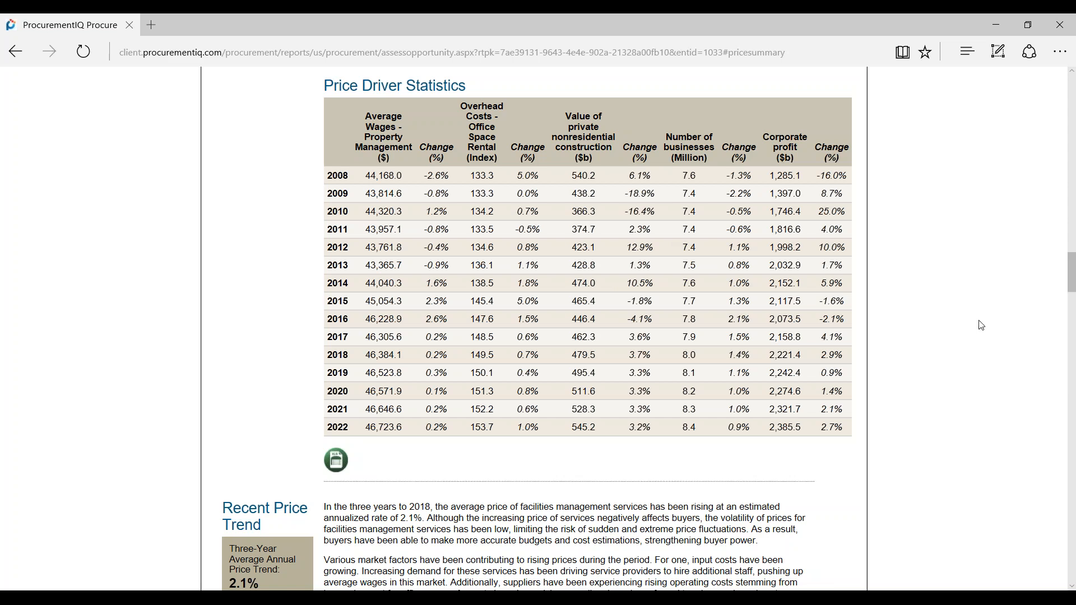
Step: Scroll to Recent Price Trend (2.1%) and Price Forecast (2.5%) with the benchmark chart
scroll("down", 3)
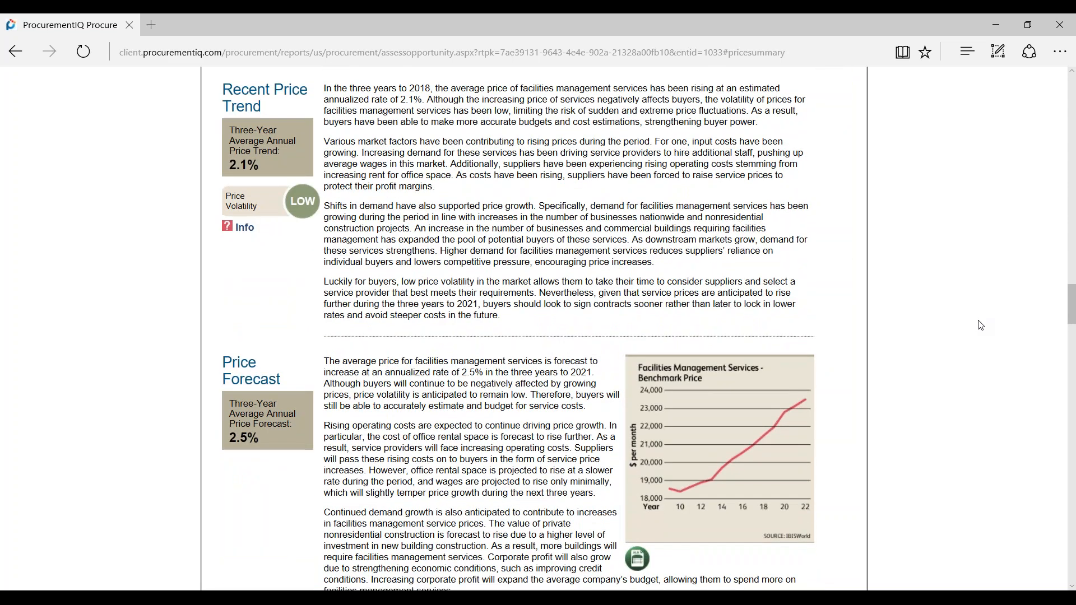
mouse_move(274, 92)
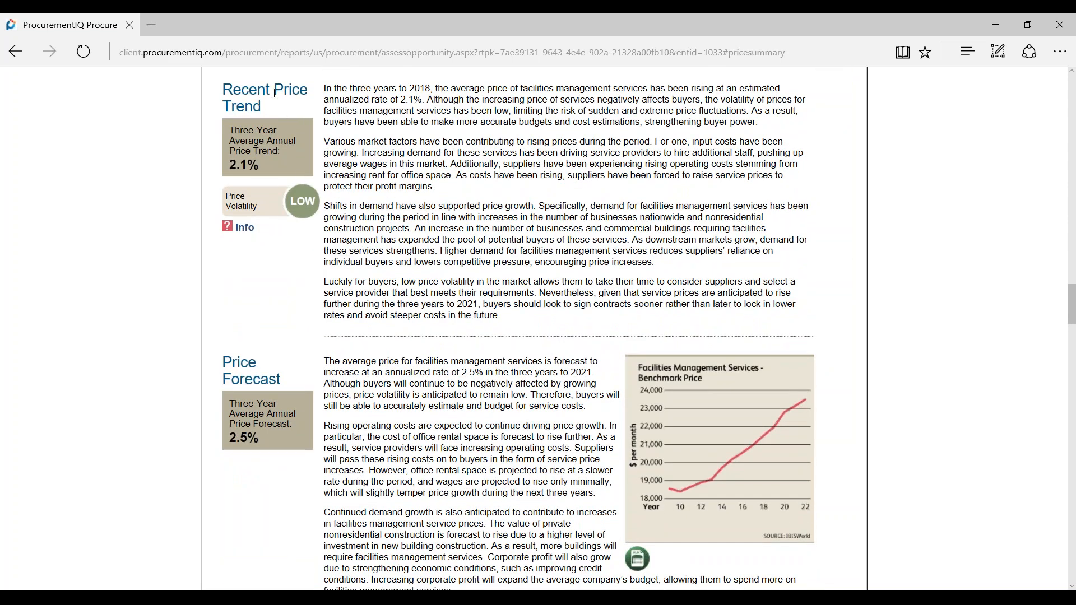
mouse_move(890, 268)
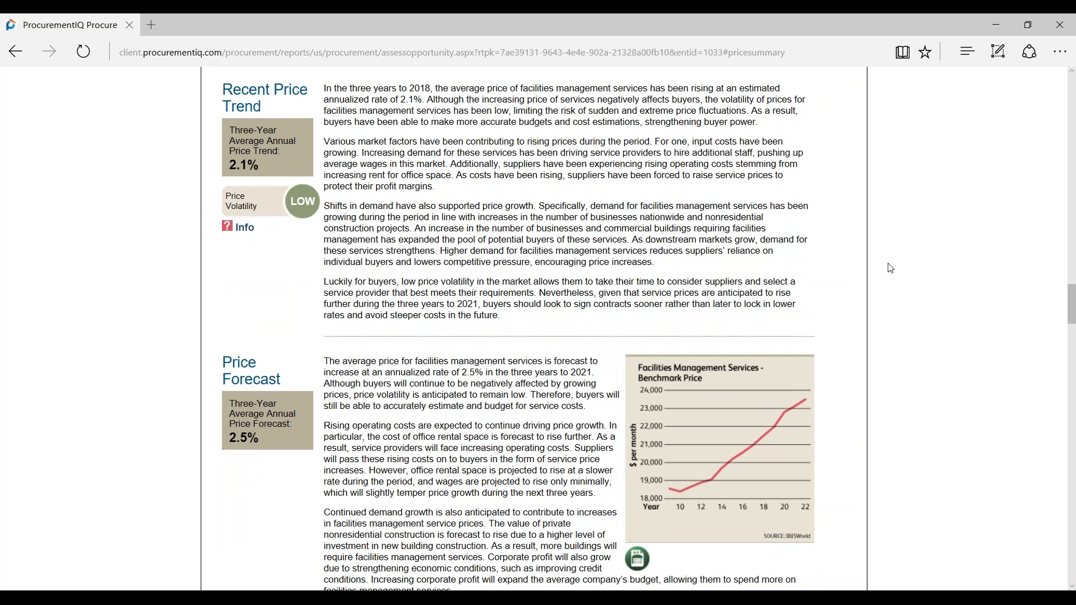
mouse_move(963, 260)
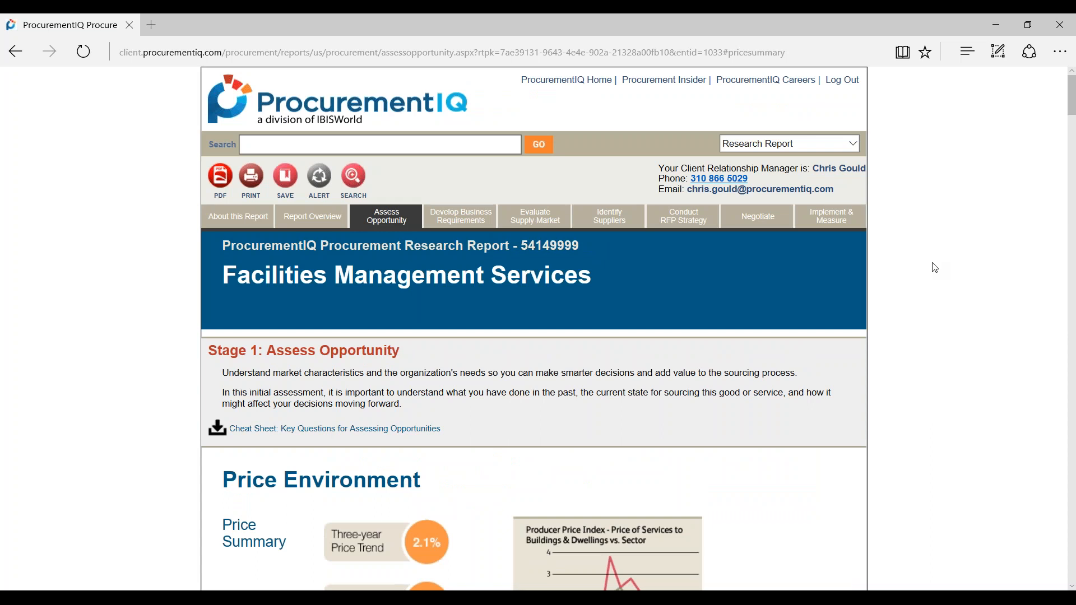
mouse_move(535, 215)
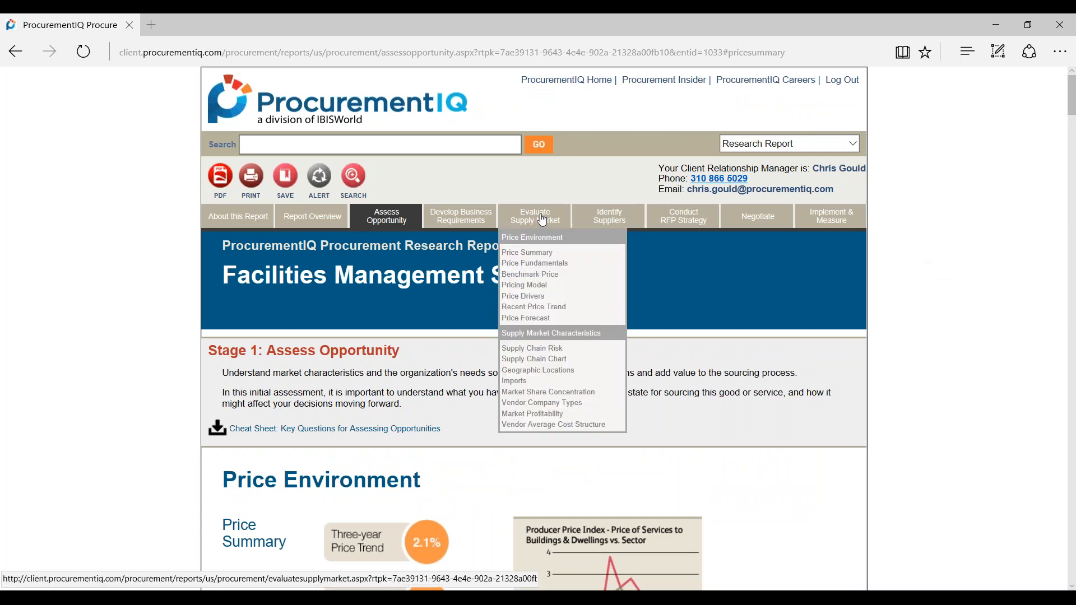
mouse_move(541, 223)
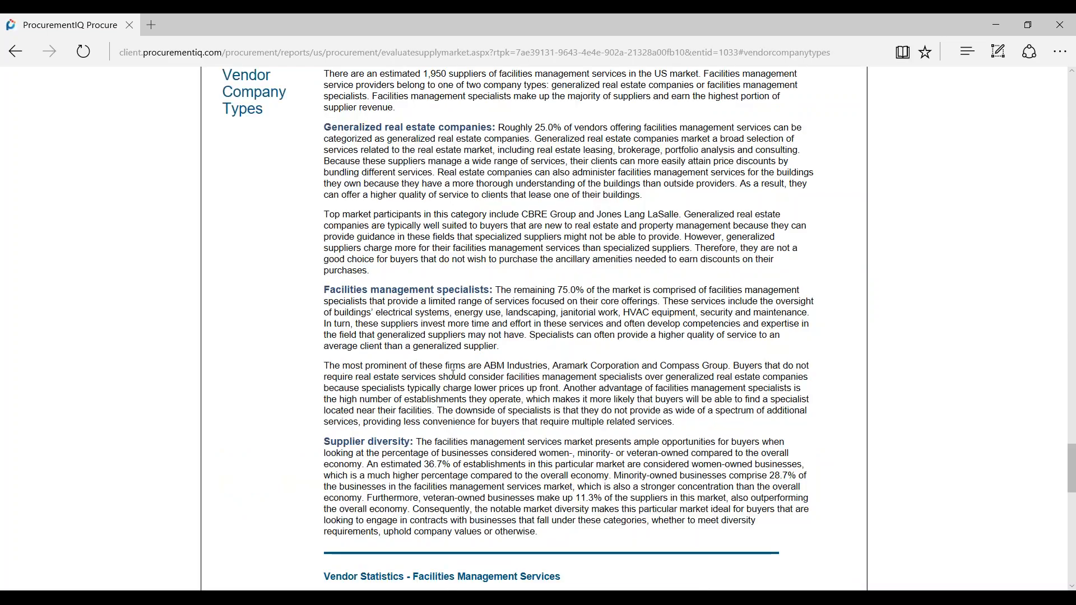
Step: Scroll through the Evaluate Supply Market page's Vendor Company Types section
scroll("down", 3)
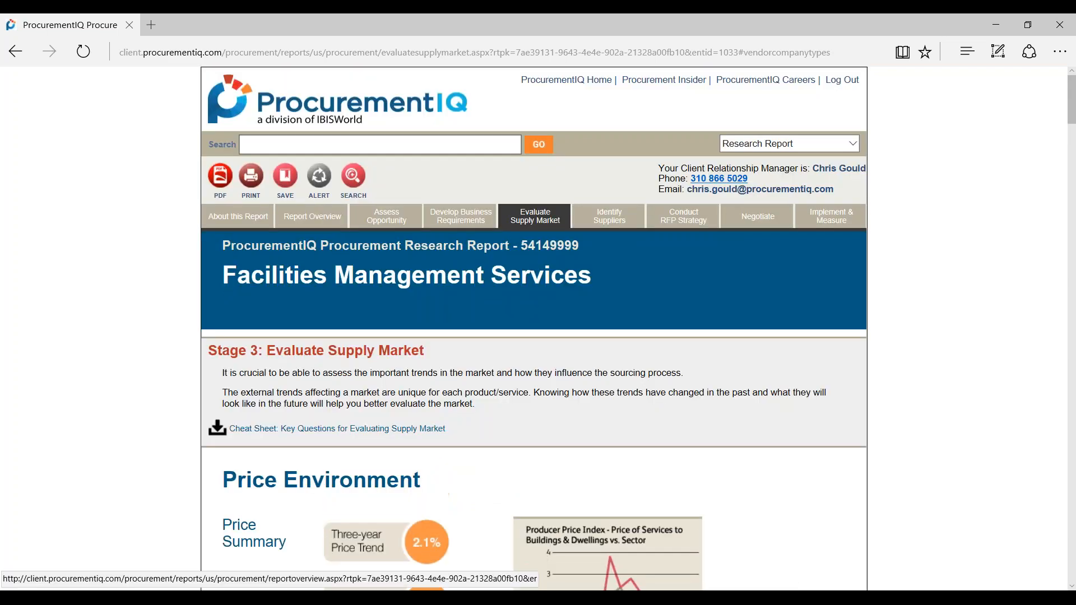
Step: Open Stage 5: Conduct RFP Strategy and scroll to the Key RFP Elements table
left_click(682, 216)
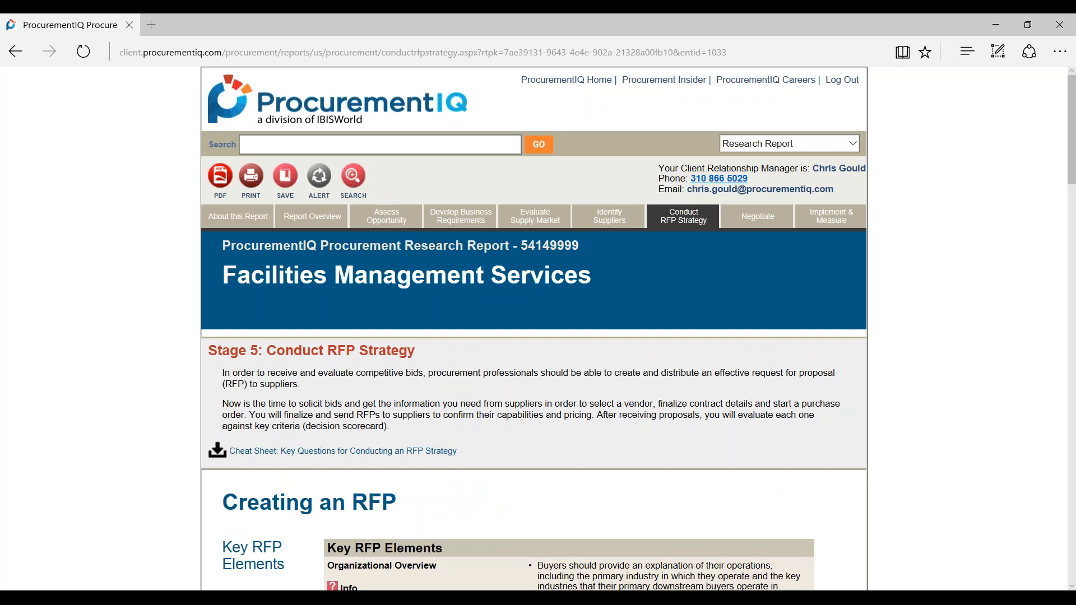
mouse_move(690, 221)
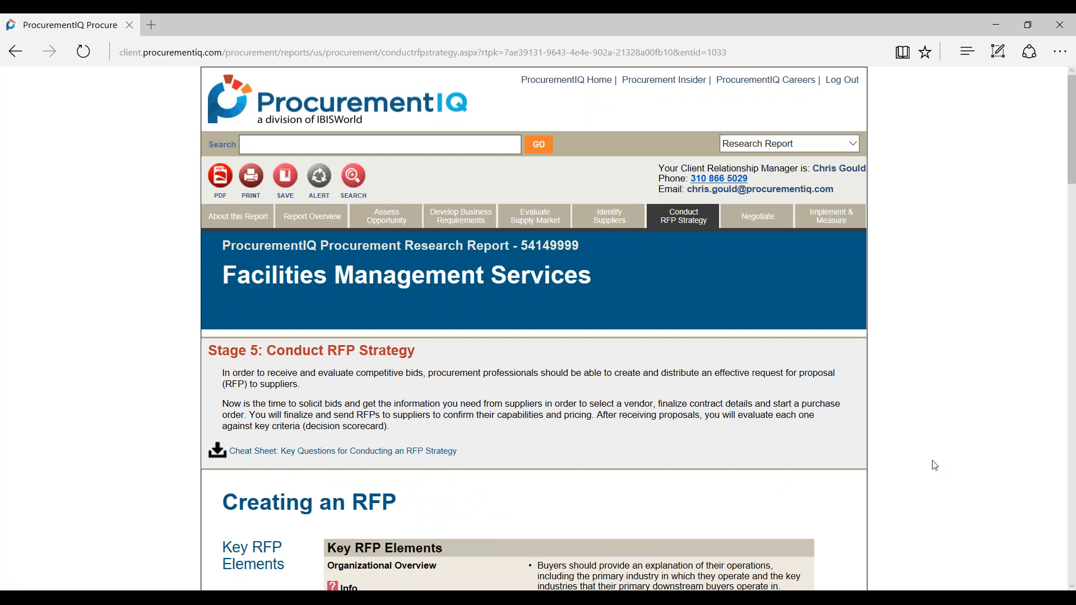
scroll("down", 3)
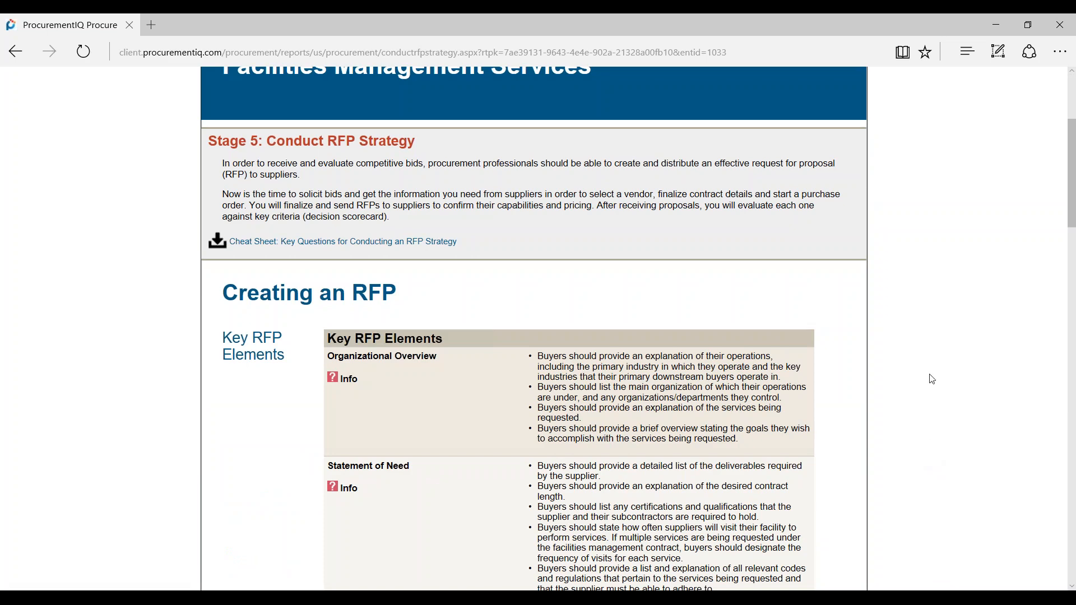
scroll("down", 3)
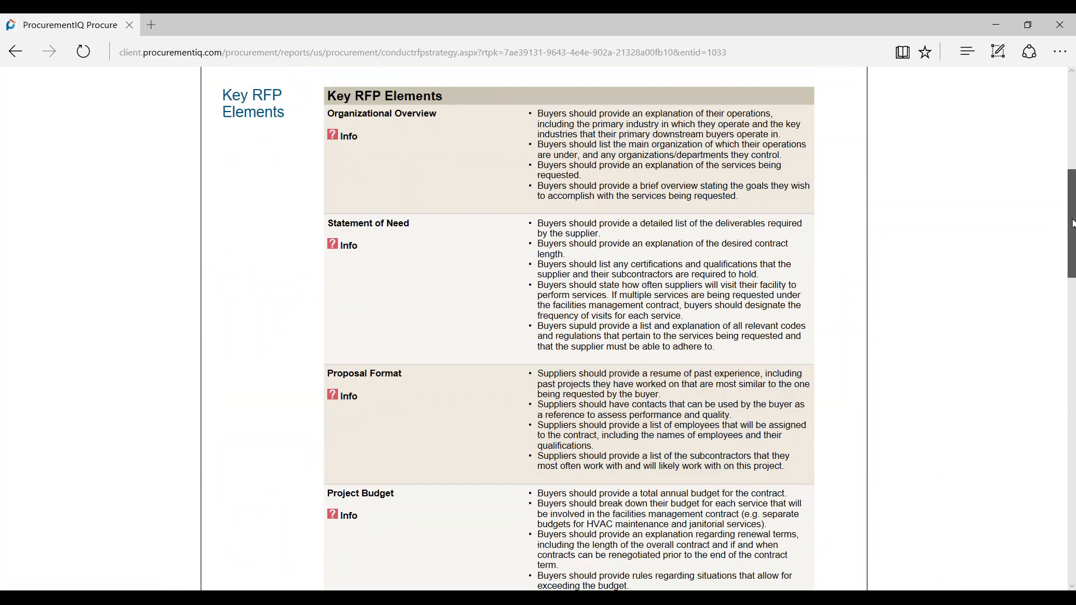
scroll("up", 3)
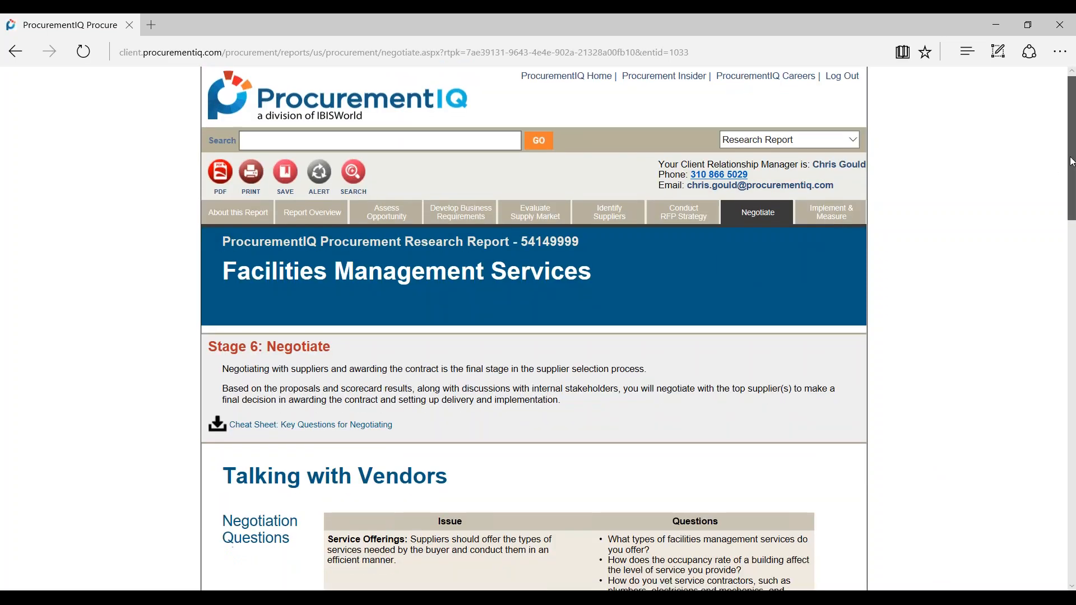
Step: Scroll the Negotiate page to the Negotiation Questions table grouped by issue
scroll("down", 3)
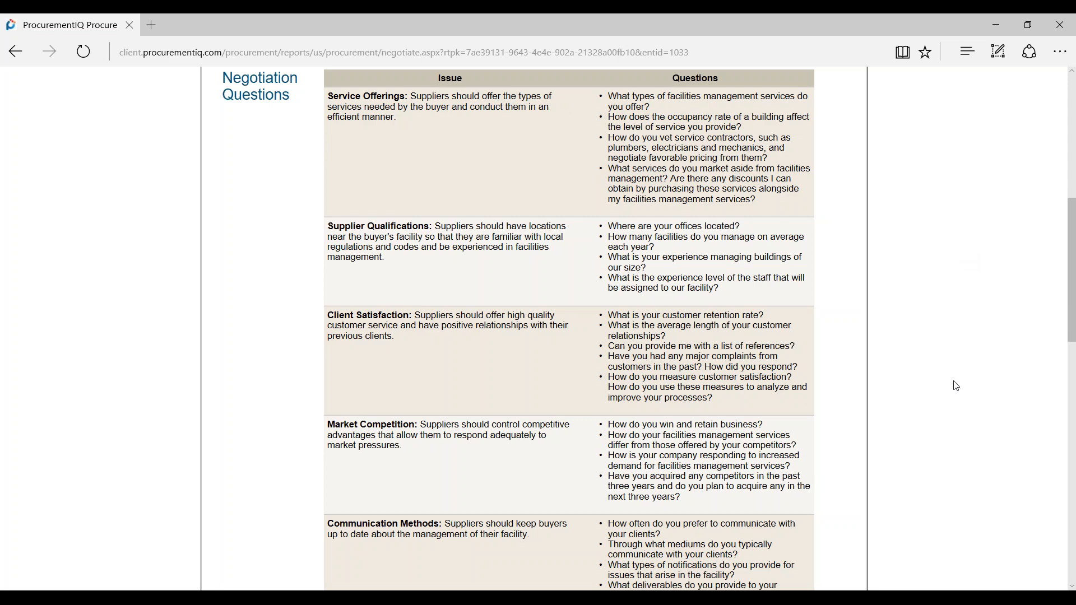
mouse_move(963, 366)
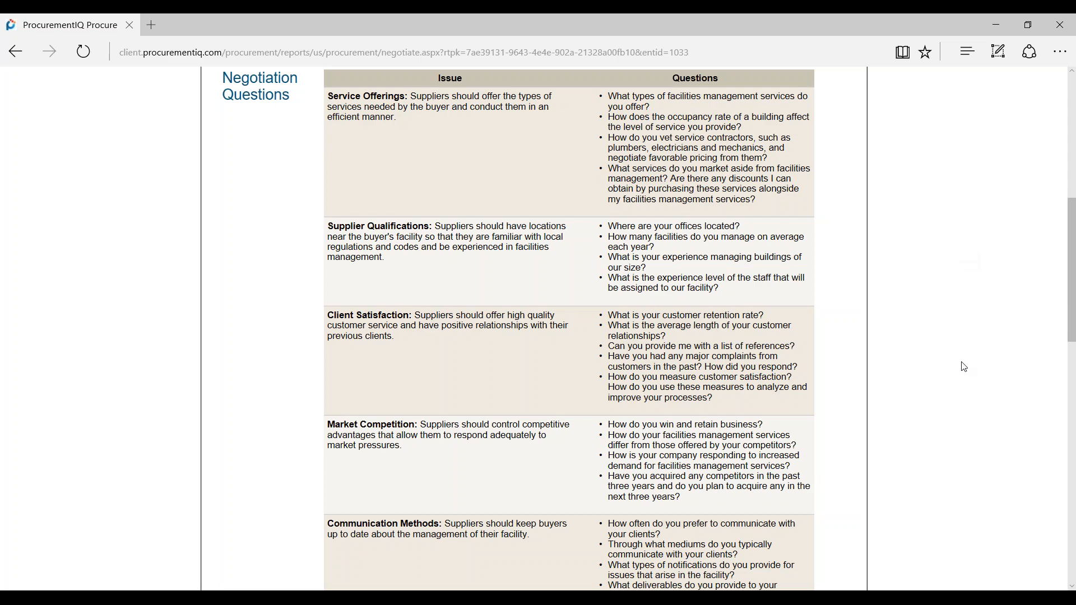